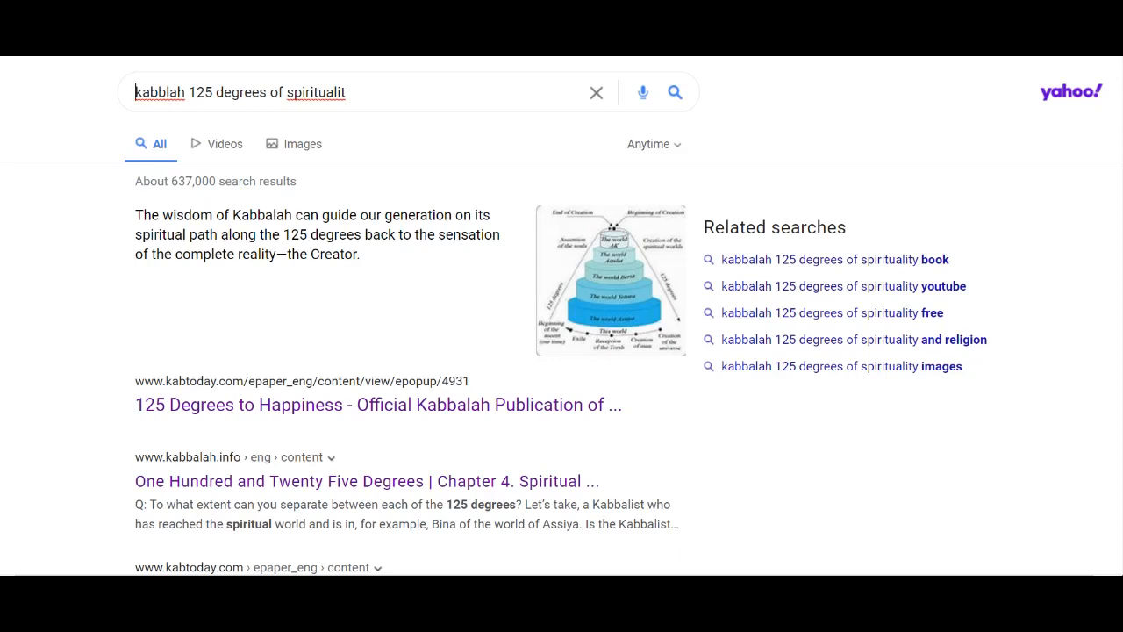
pyautogui.moveTo(968, 96)
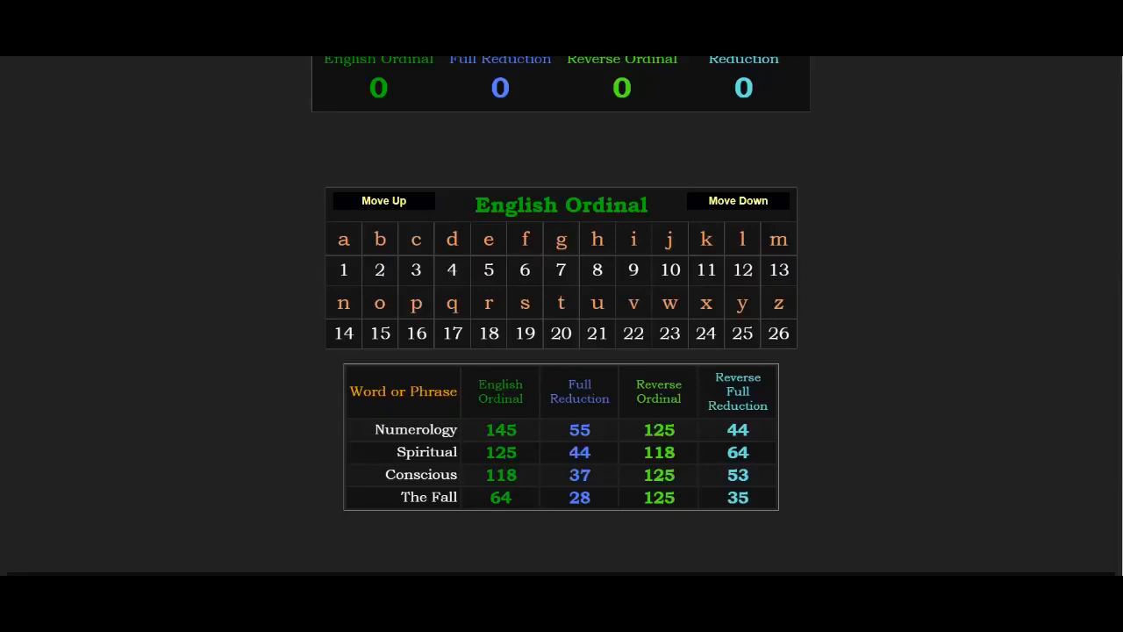
pyautogui.moveTo(969, 179)
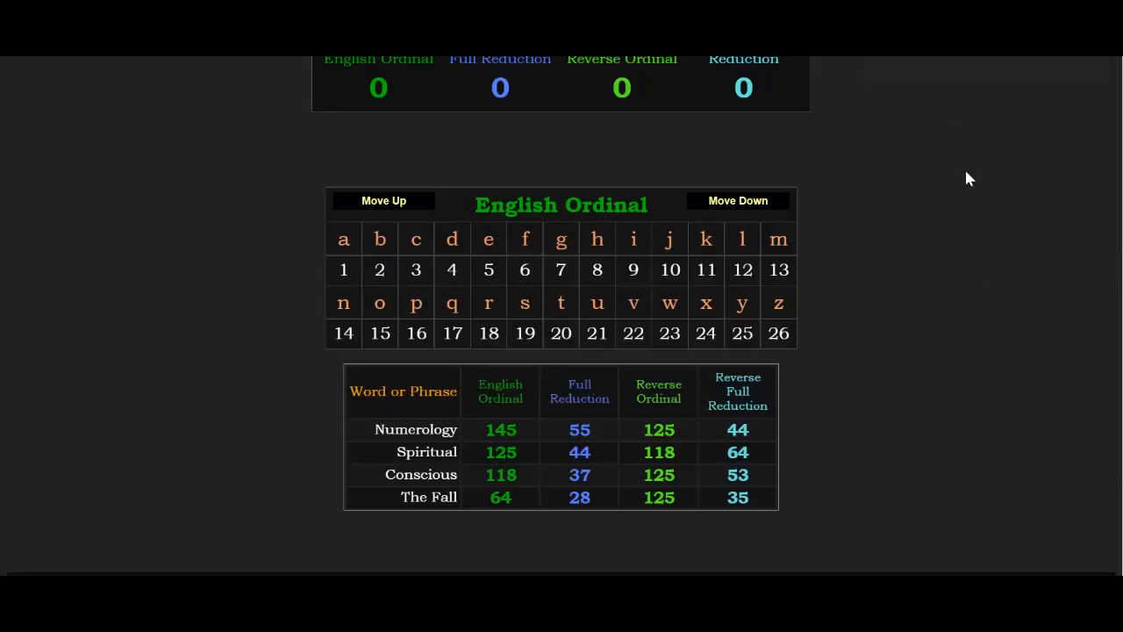
pyautogui.moveTo(874, 242)
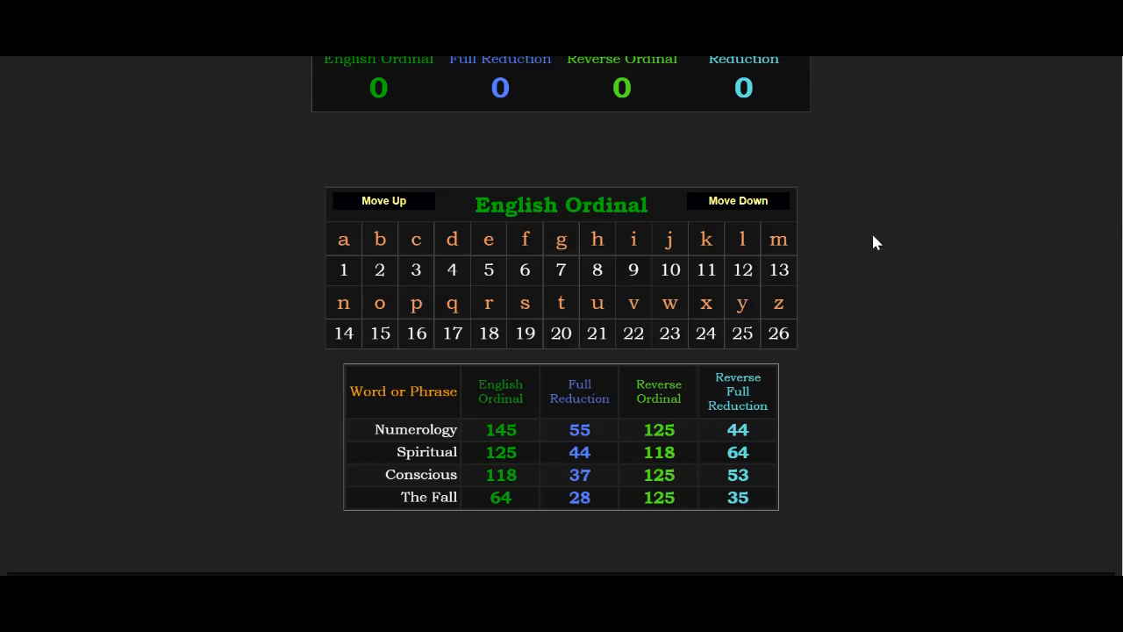
pyautogui.moveTo(542, 457)
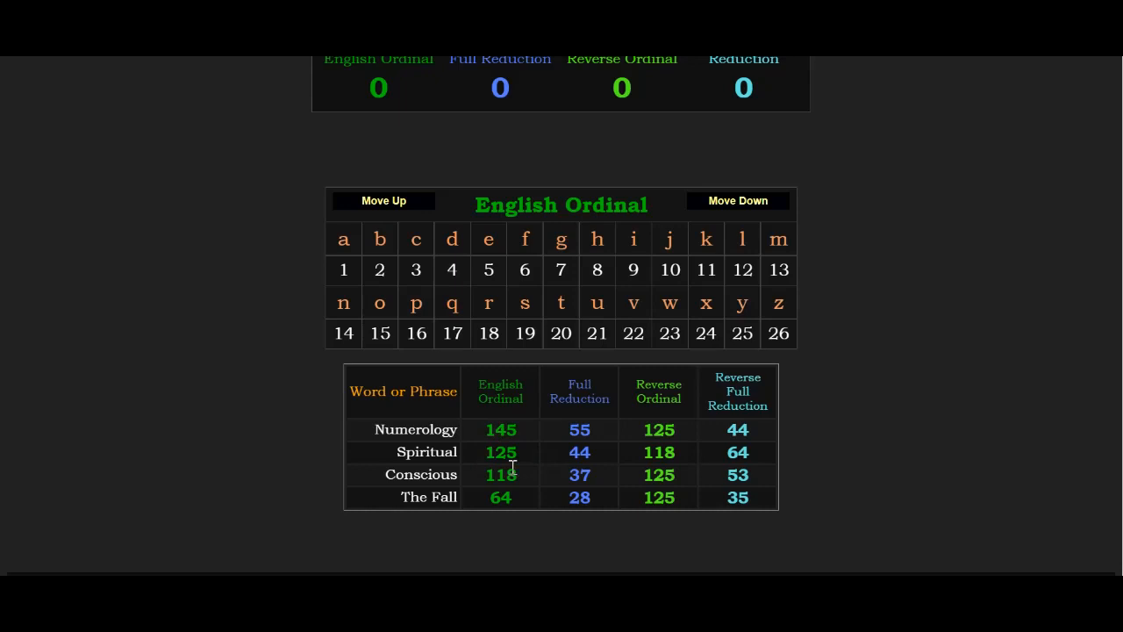
pyautogui.moveTo(688, 485)
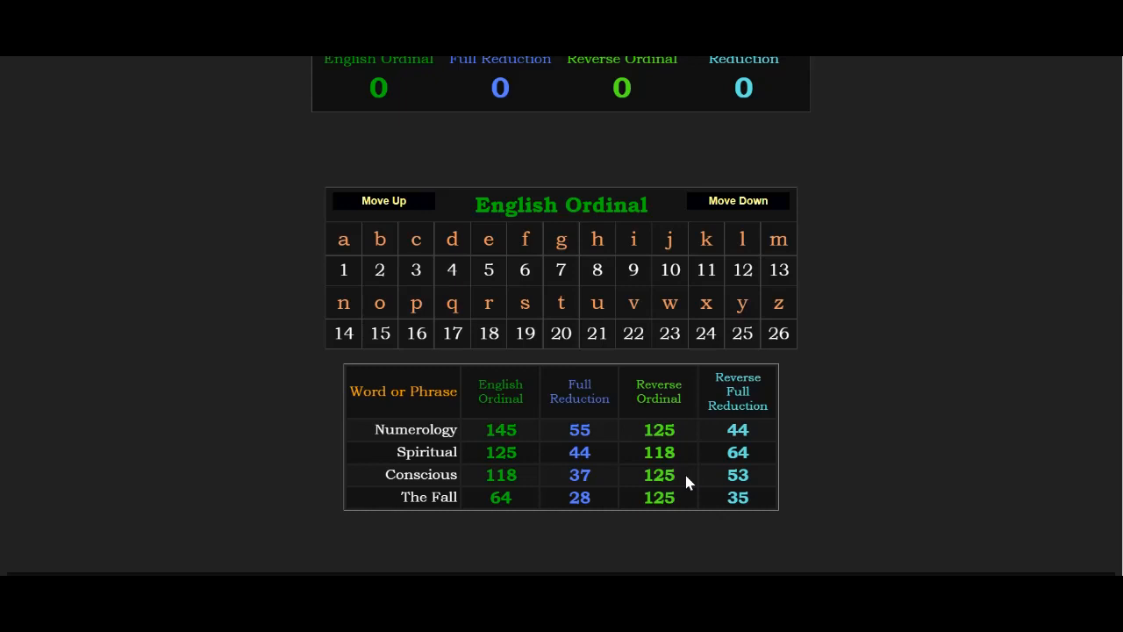
pyautogui.moveTo(642, 446)
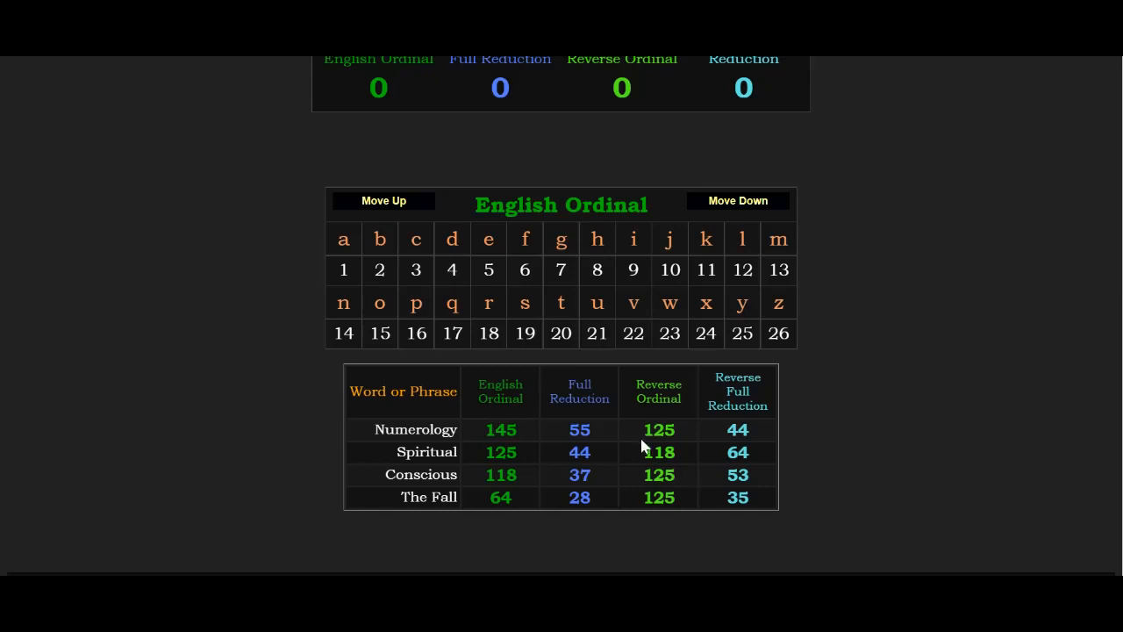
pyautogui.moveTo(695, 439)
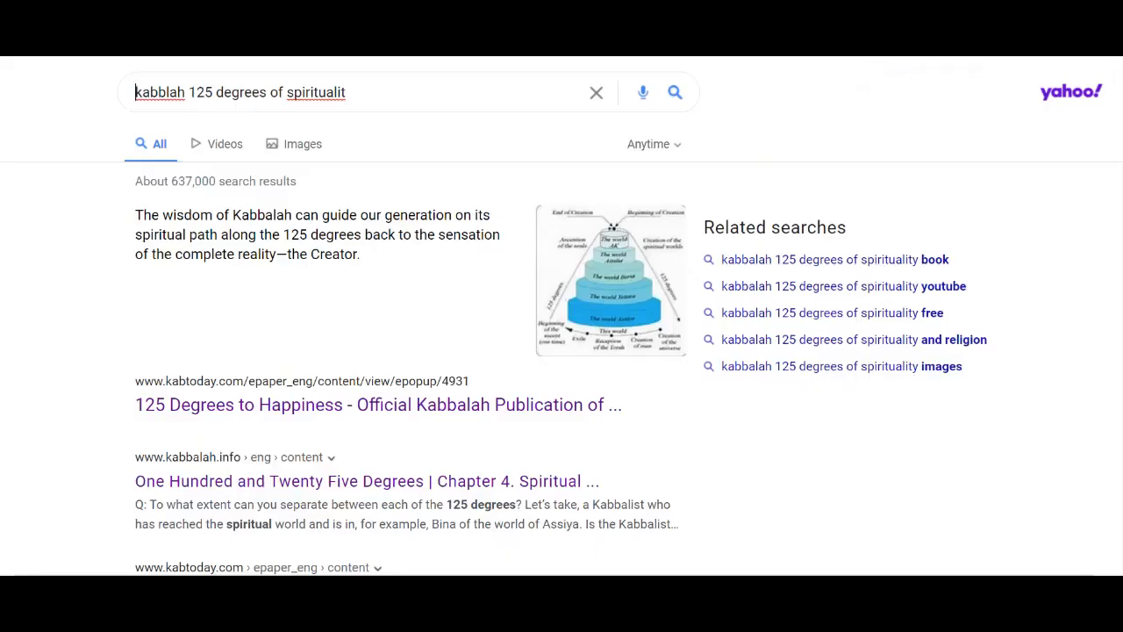
pyautogui.moveTo(397, 284)
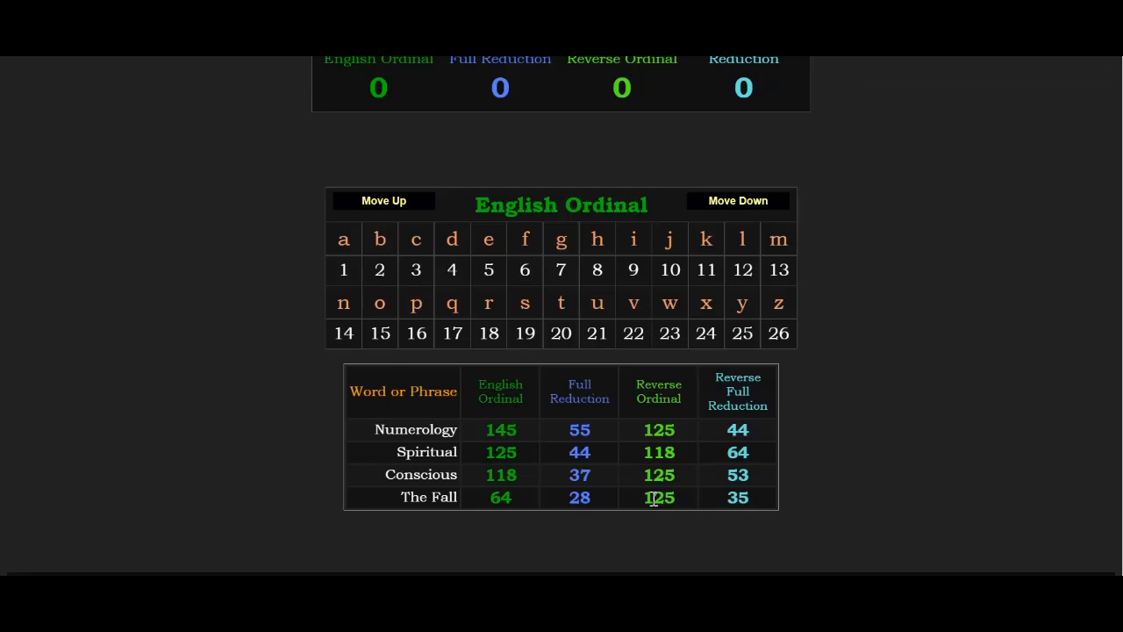
pyautogui.moveTo(842, 457)
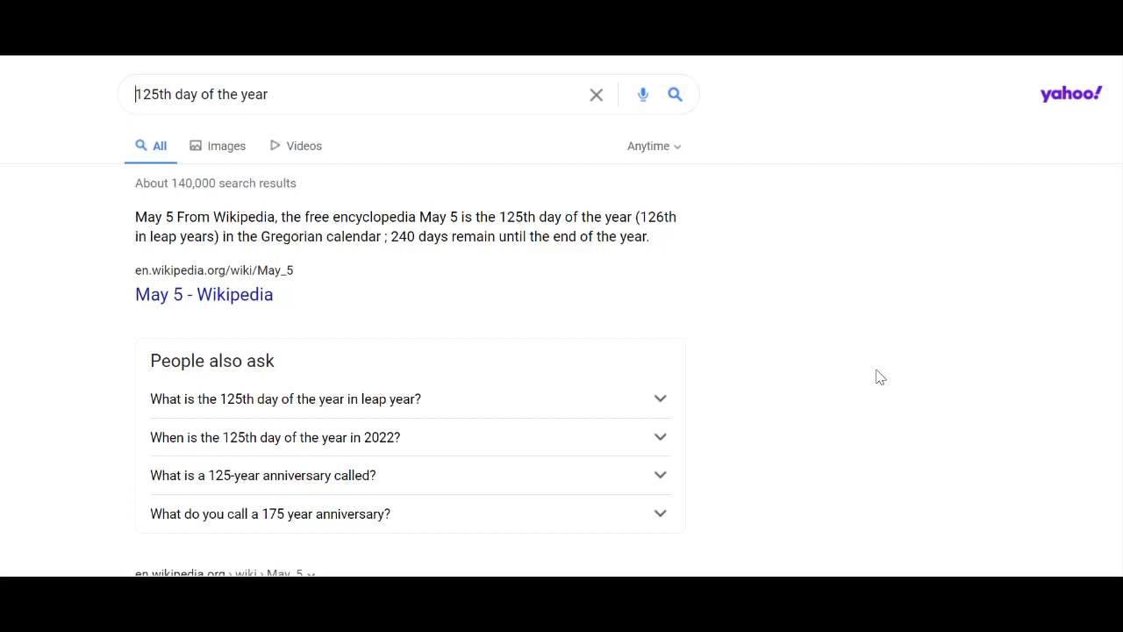
pyautogui.moveTo(923, 179)
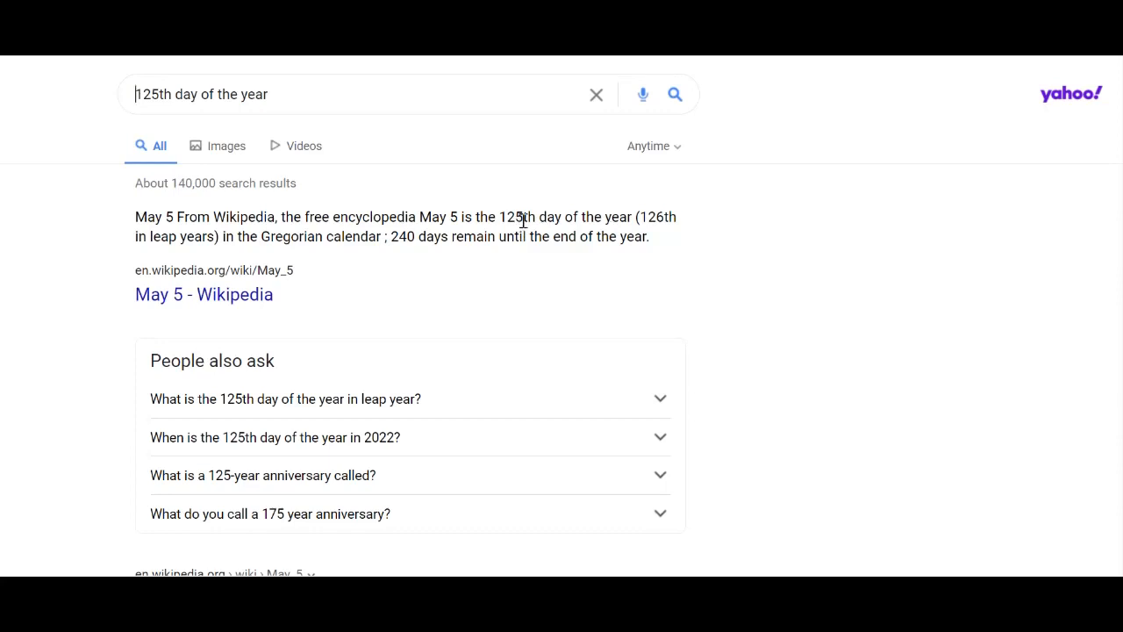
pyautogui.moveTo(598, 214)
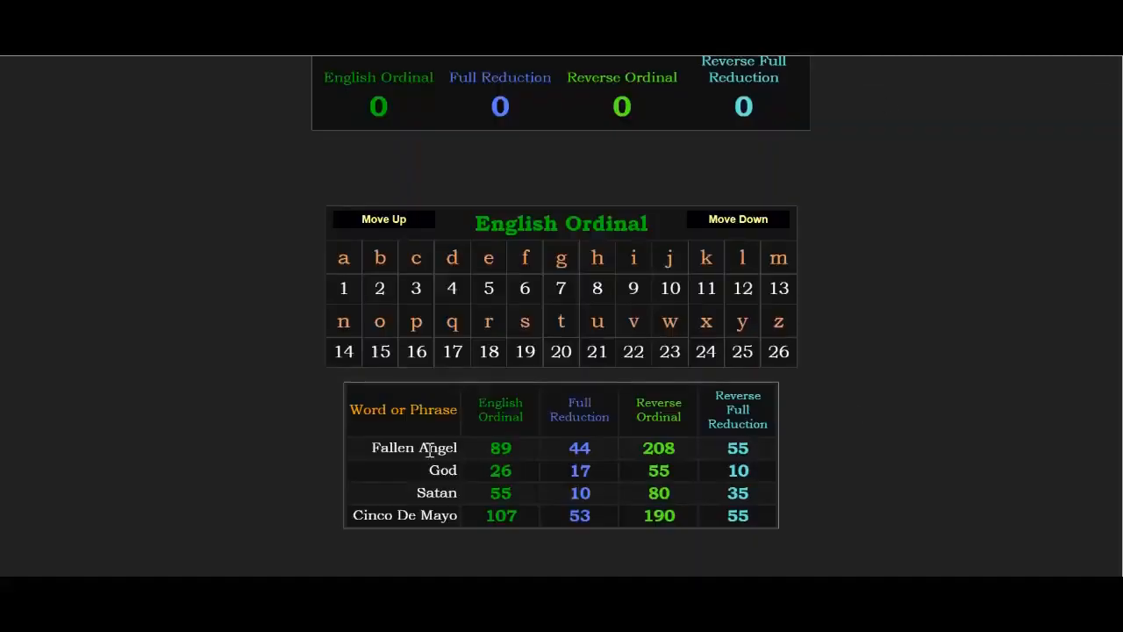
pyautogui.moveTo(670, 410)
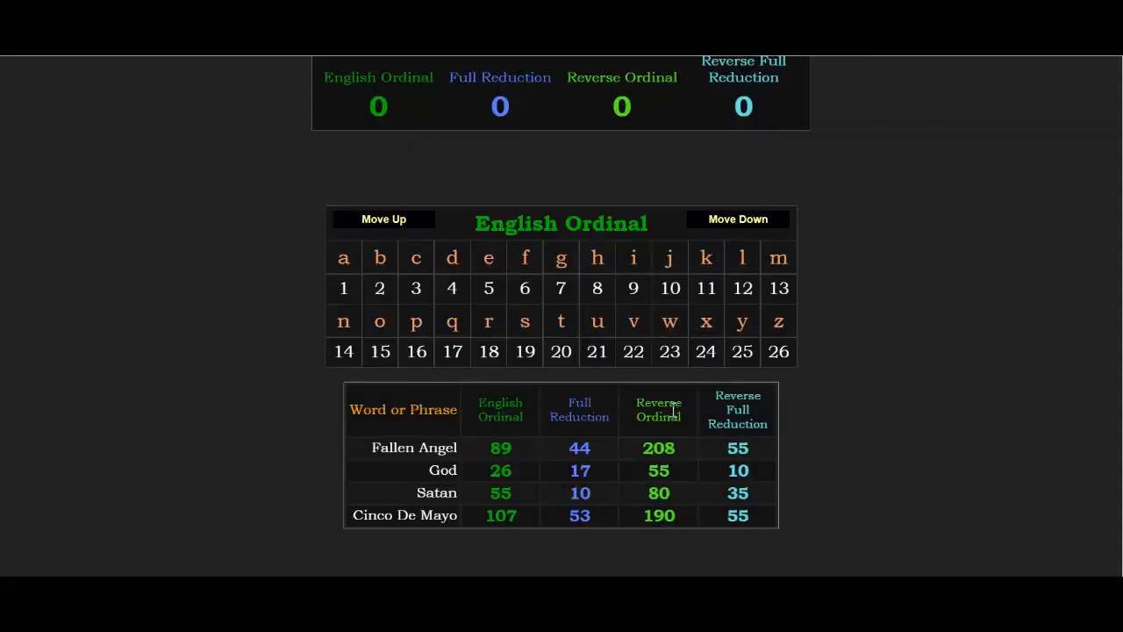
pyautogui.moveTo(720, 449)
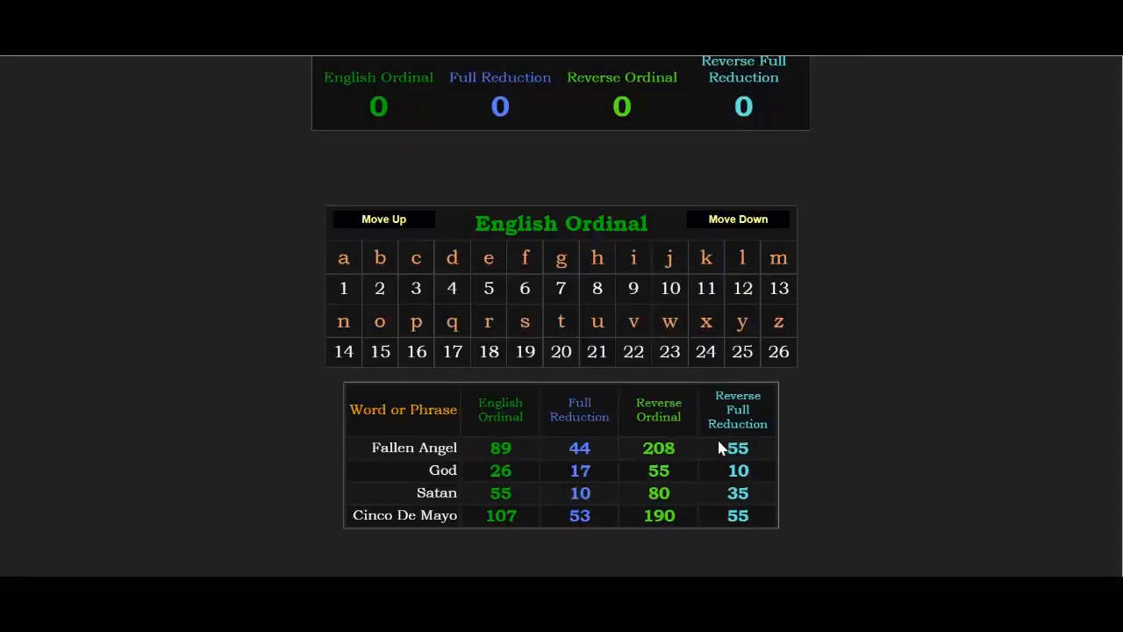
pyautogui.moveTo(681, 443)
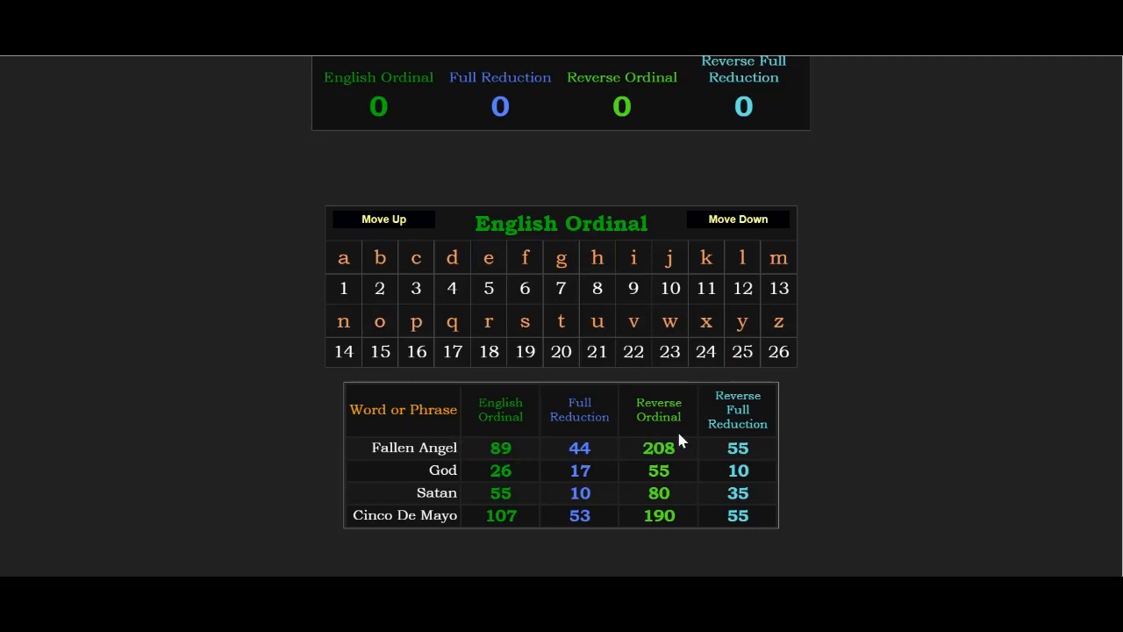
pyautogui.moveTo(478, 454)
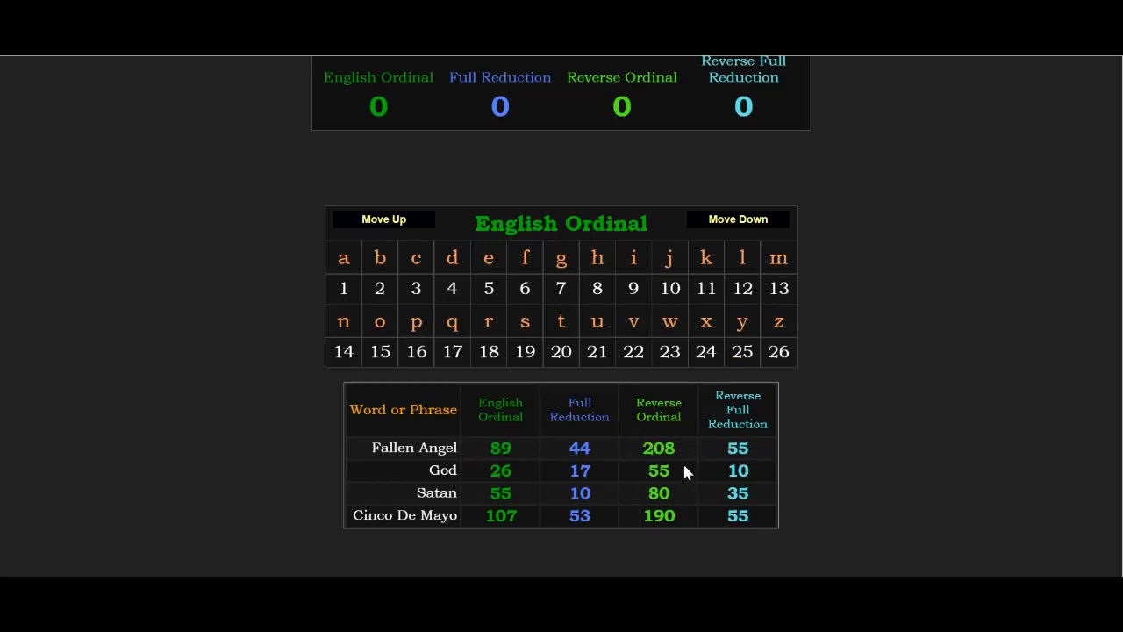
pyautogui.moveTo(480, 493)
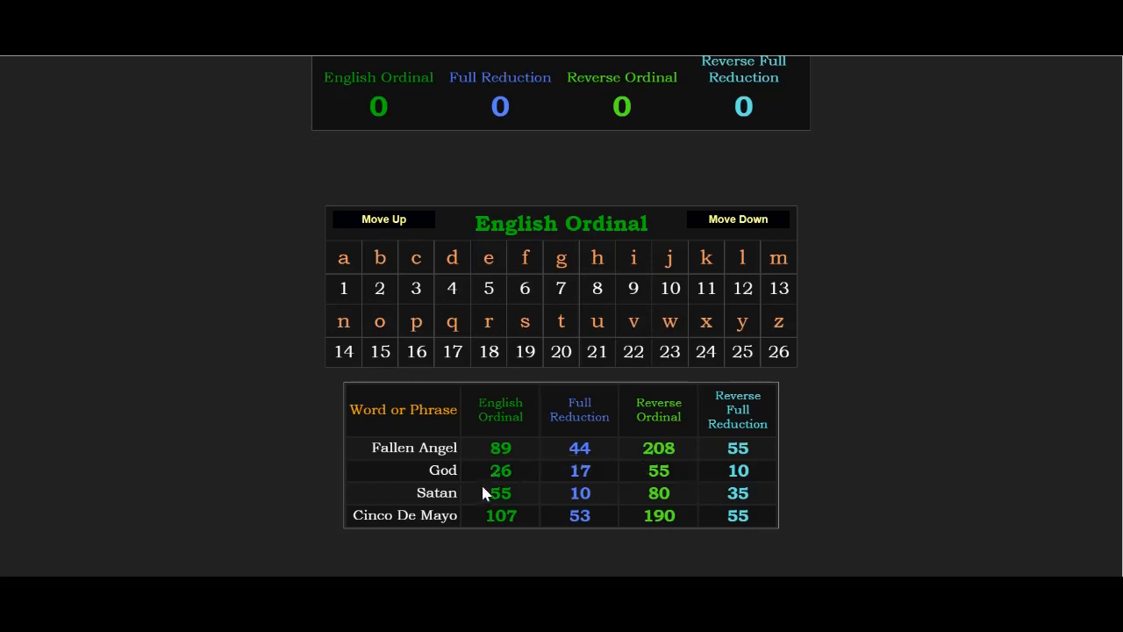